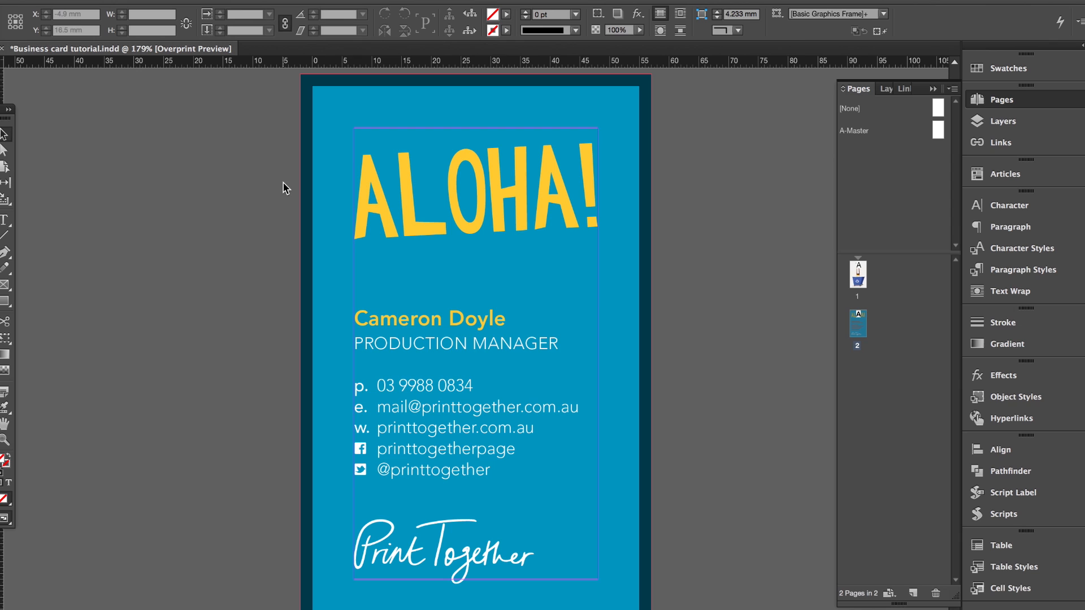
mouse_move(245, 168)
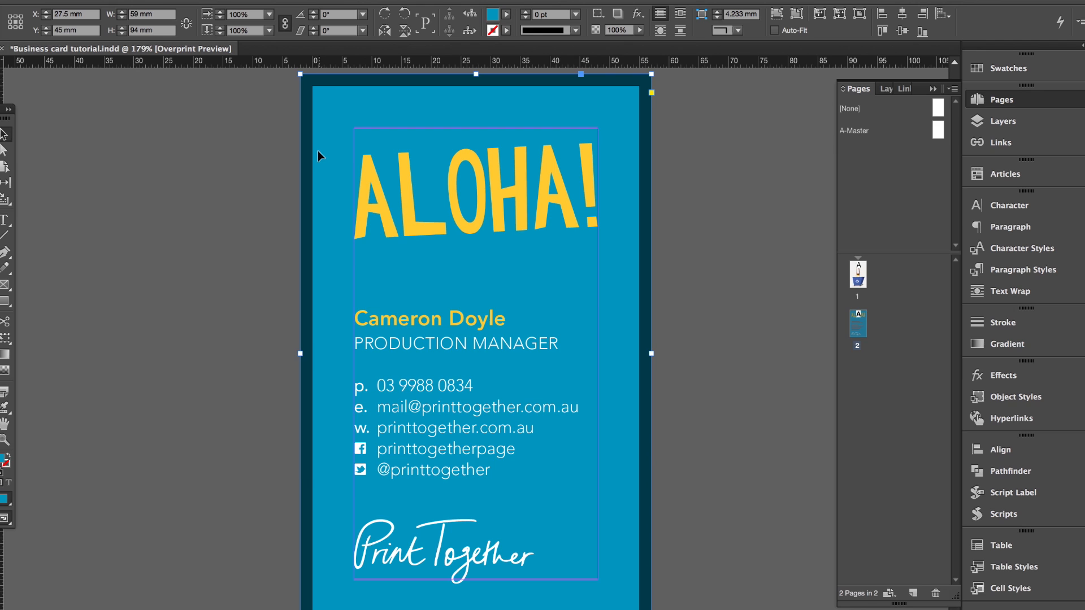
mouse_move(309, 161)
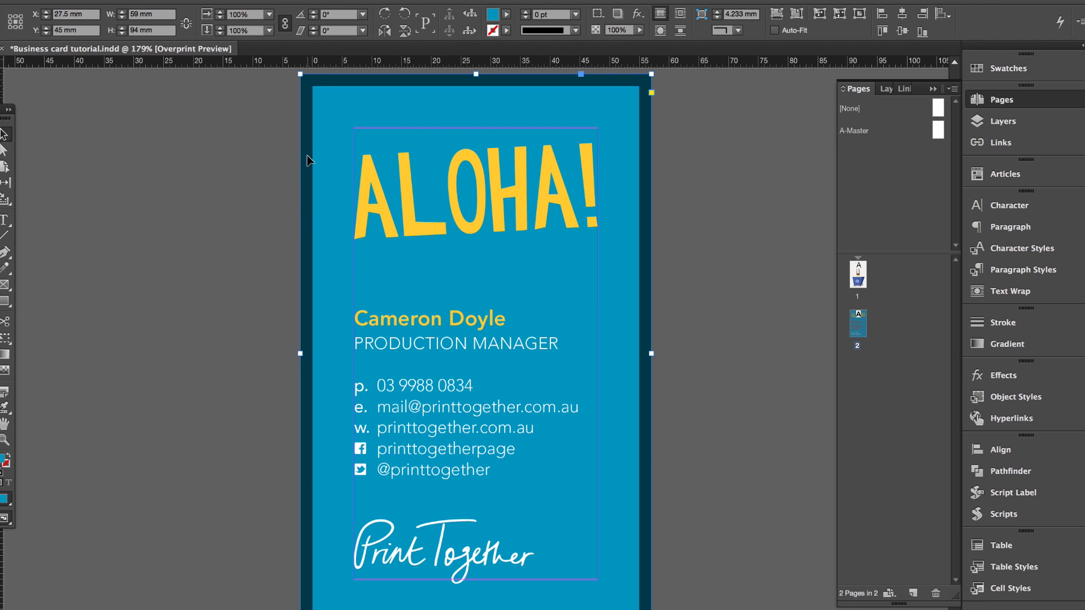
mouse_move(313, 91)
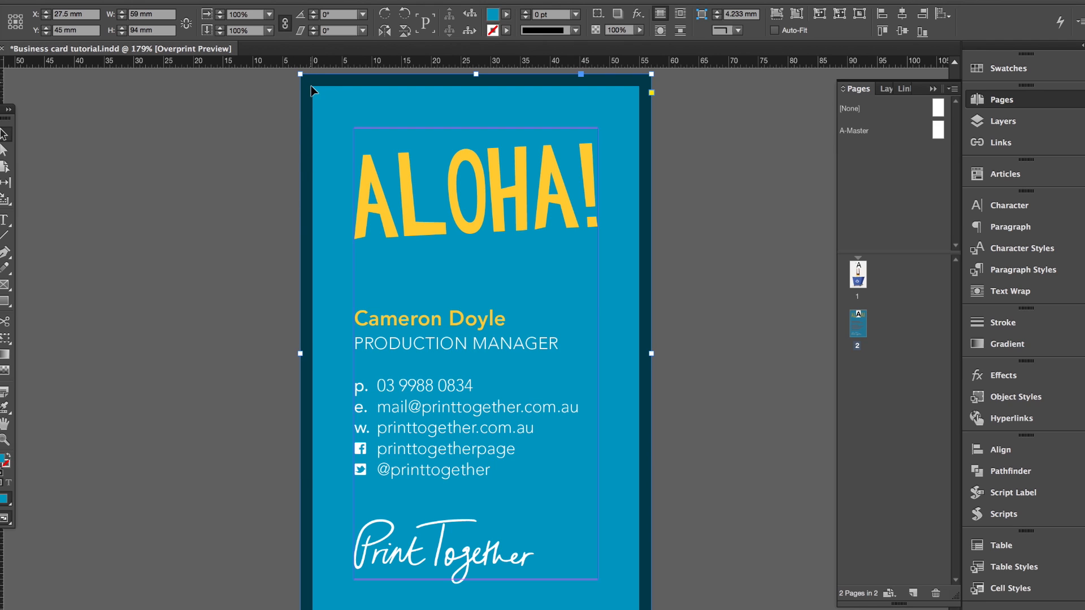
mouse_move(307, 128)
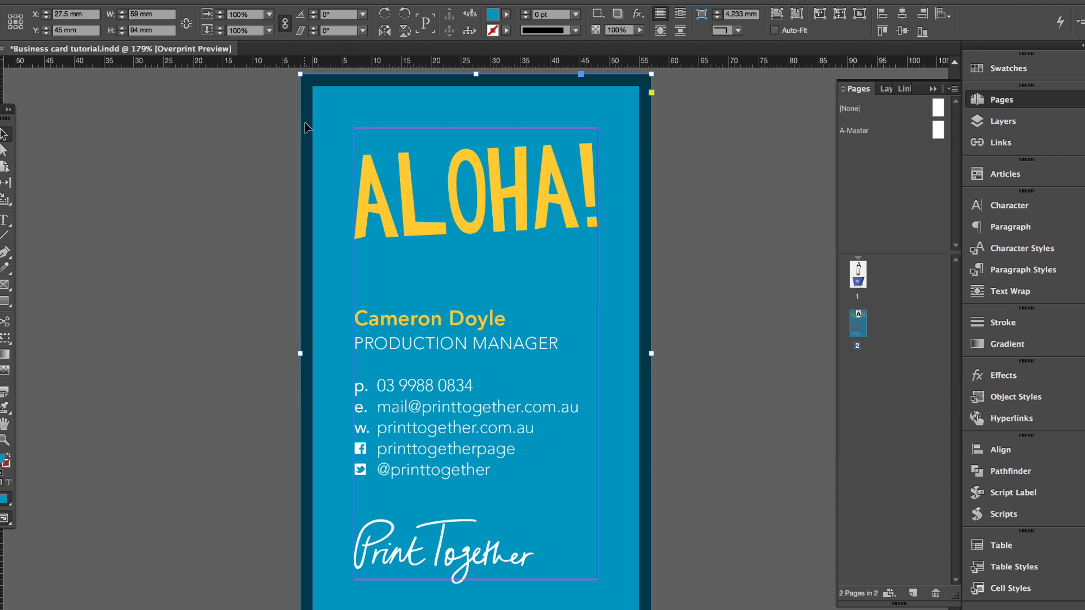
mouse_move(307, 88)
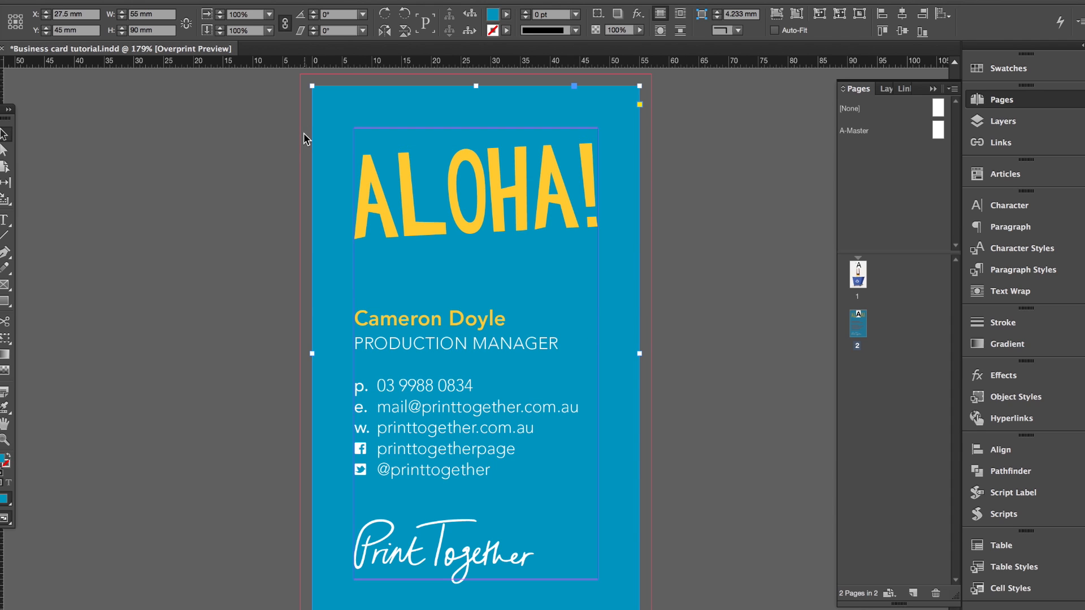
mouse_move(286, 137)
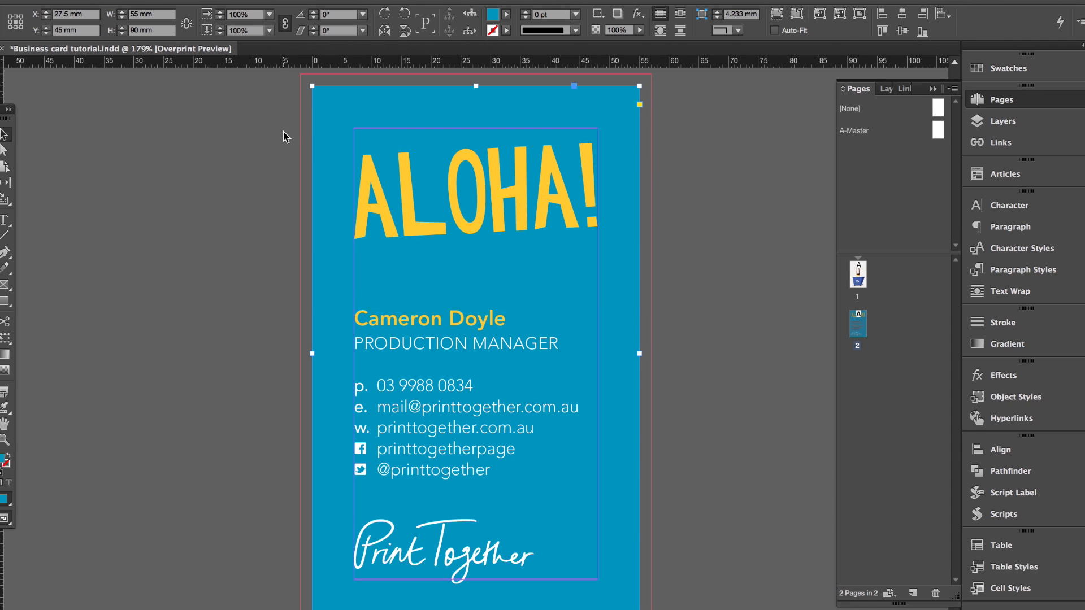
mouse_move(303, 143)
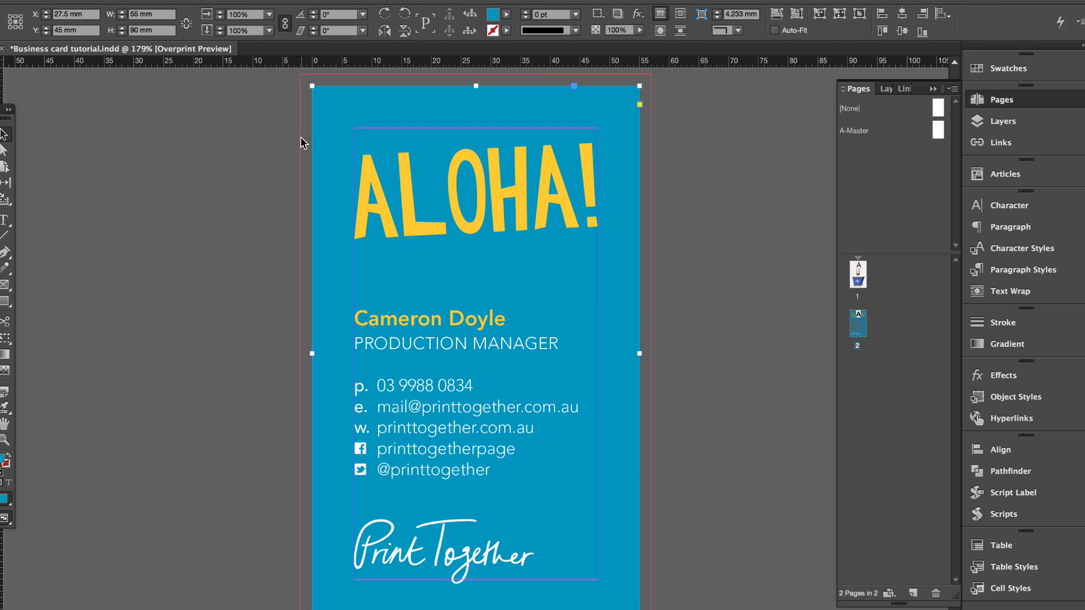
mouse_move(305, 153)
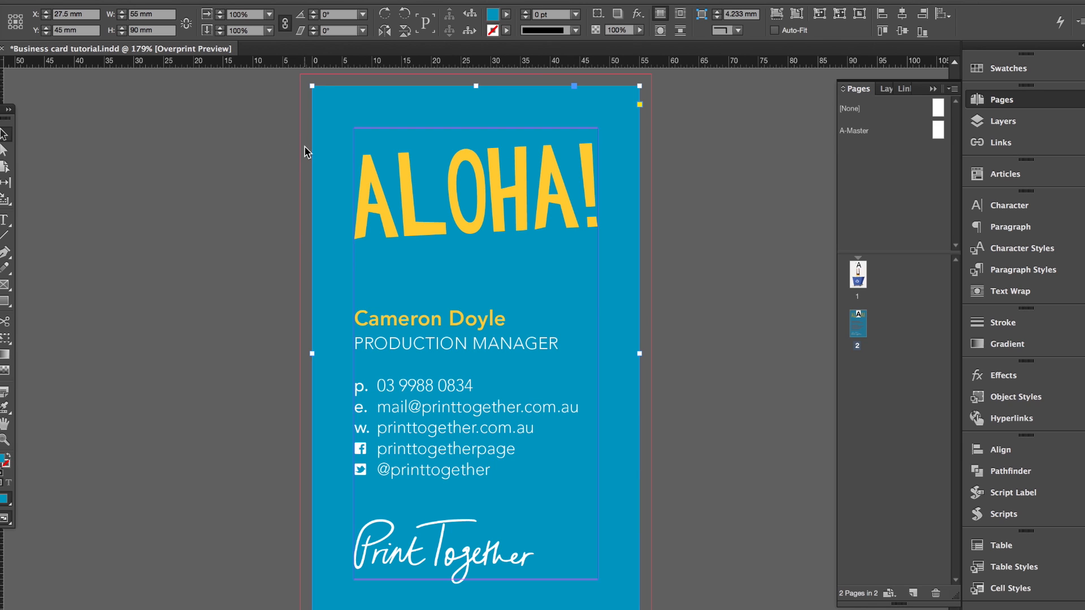
mouse_move(303, 132)
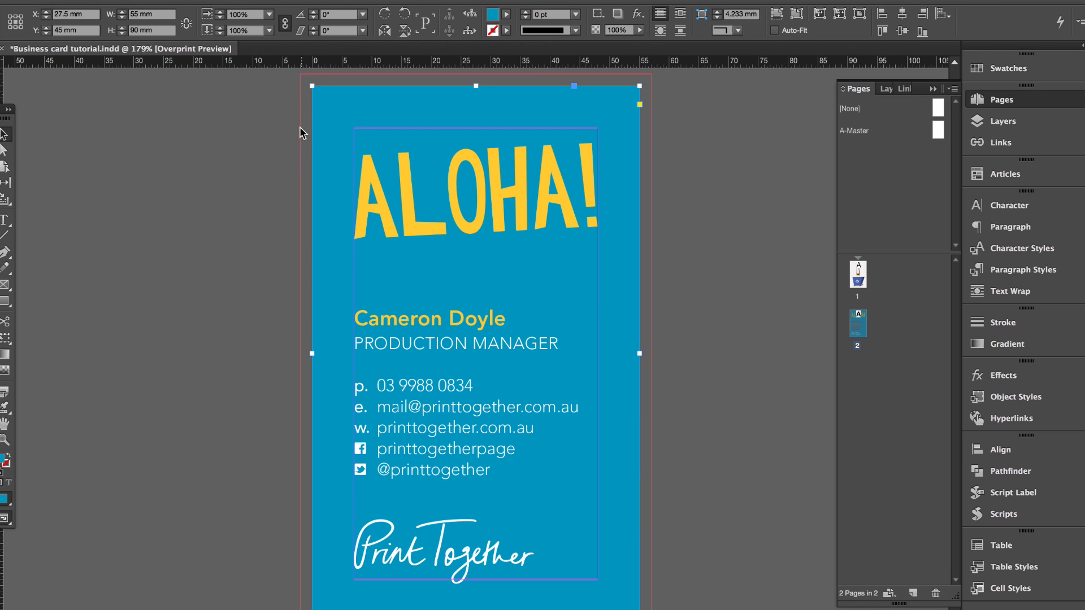
mouse_move(261, 324)
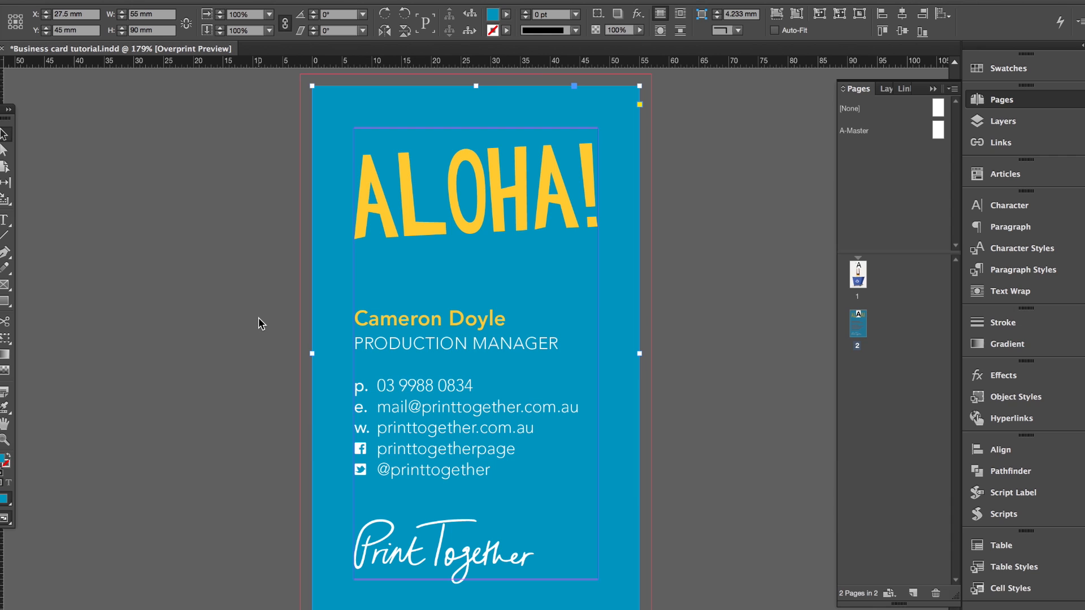
mouse_move(312, 88)
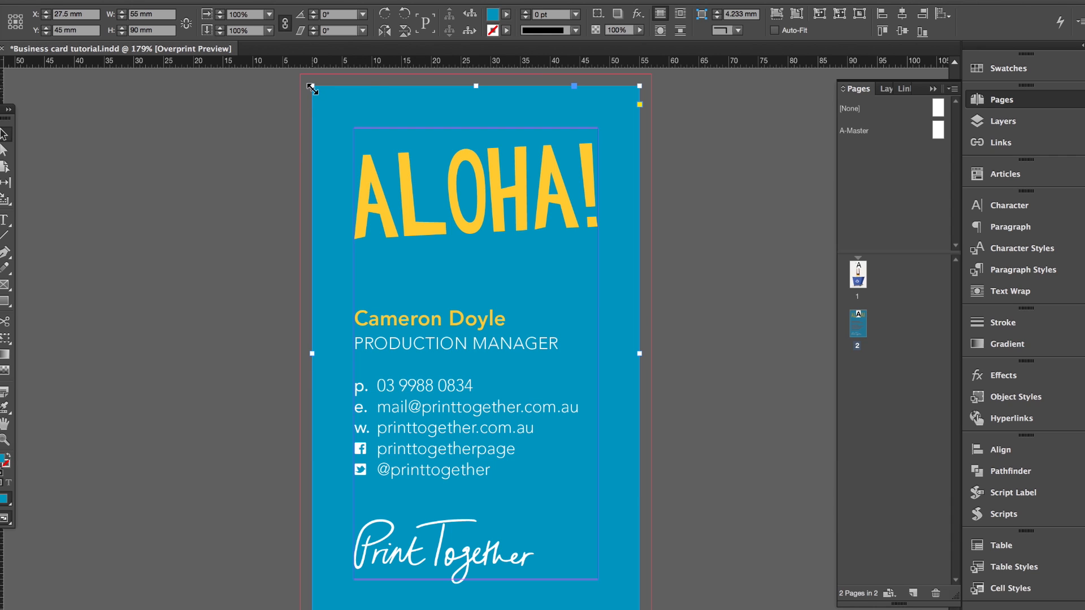
Step: Enlarge the blue background frame to 59 × 94 mm so it reaches the bleed guide
left_click_drag(311, 86, 301, 78)
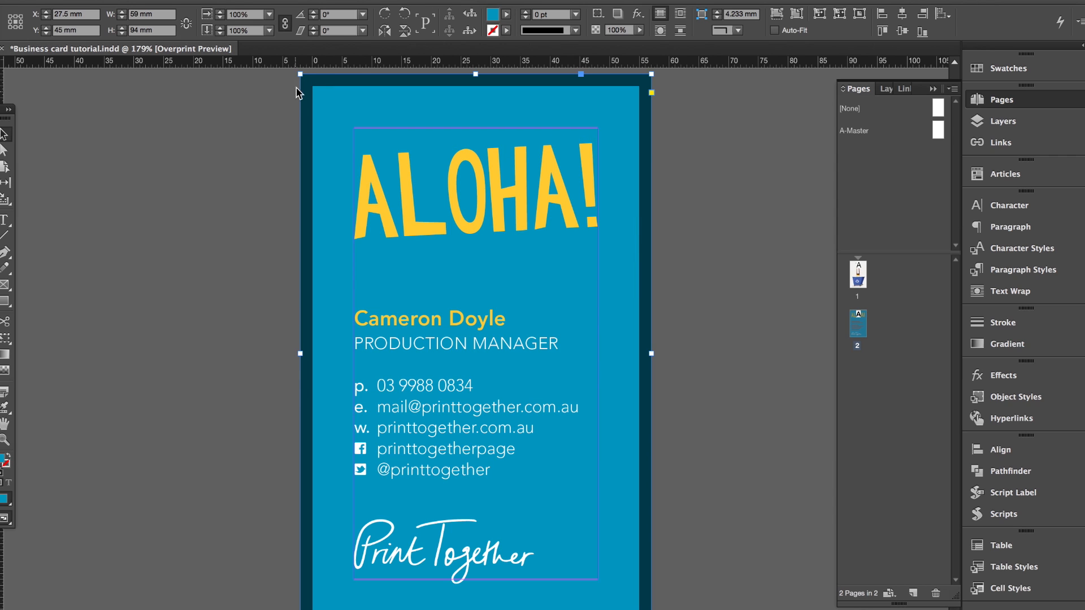
mouse_move(297, 355)
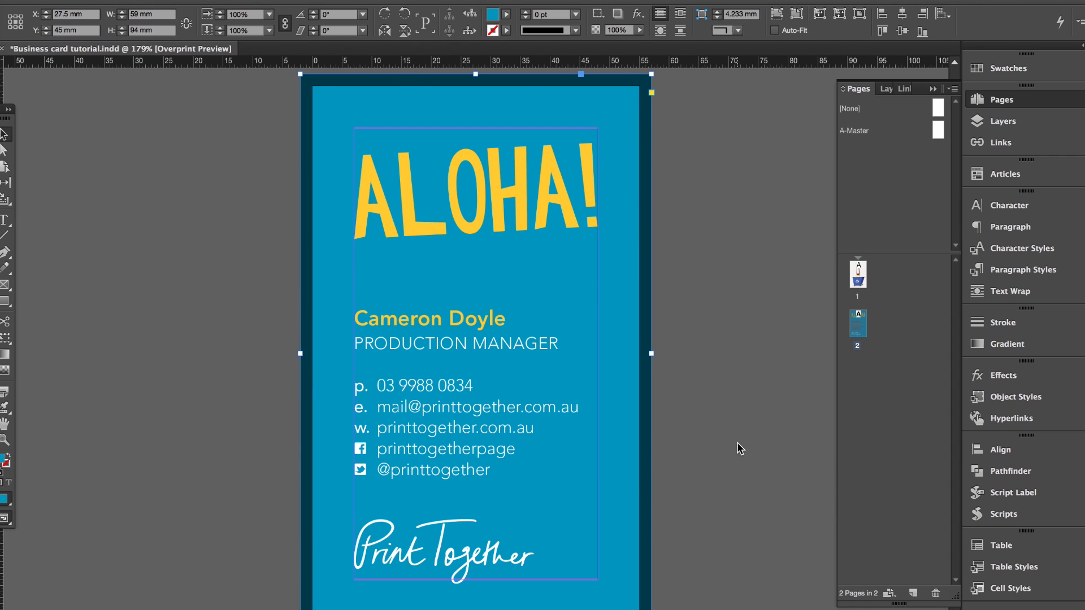
mouse_move(731, 384)
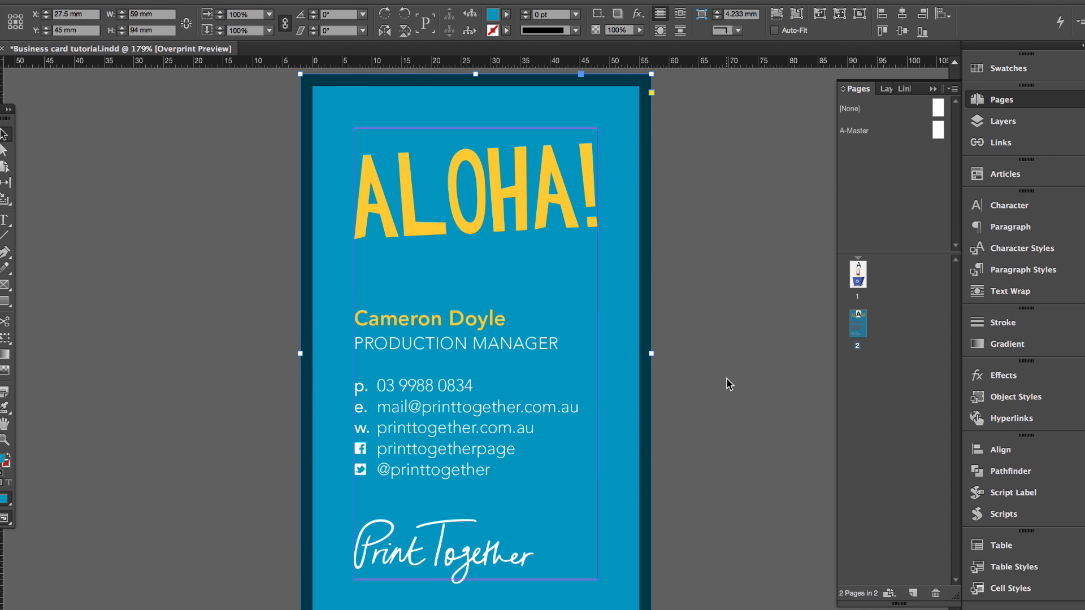
mouse_move(702, 350)
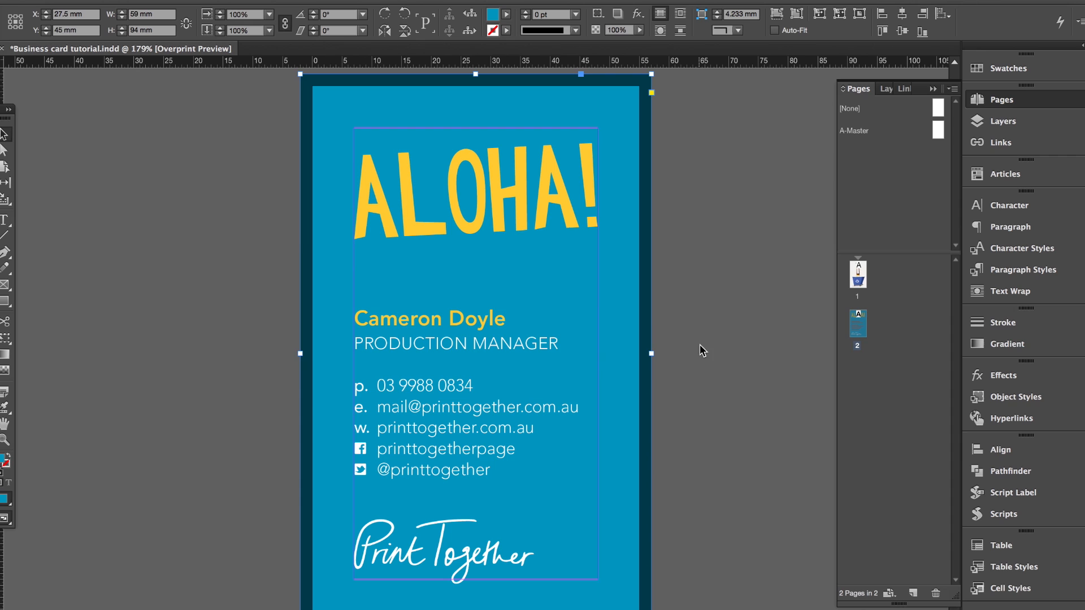
mouse_move(693, 183)
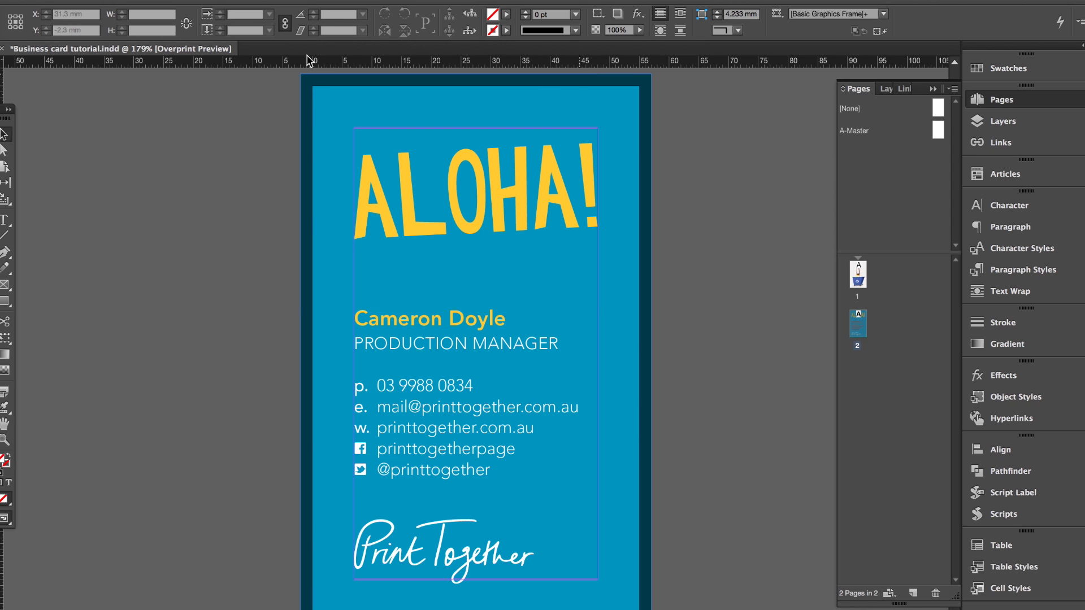
mouse_move(299, 147)
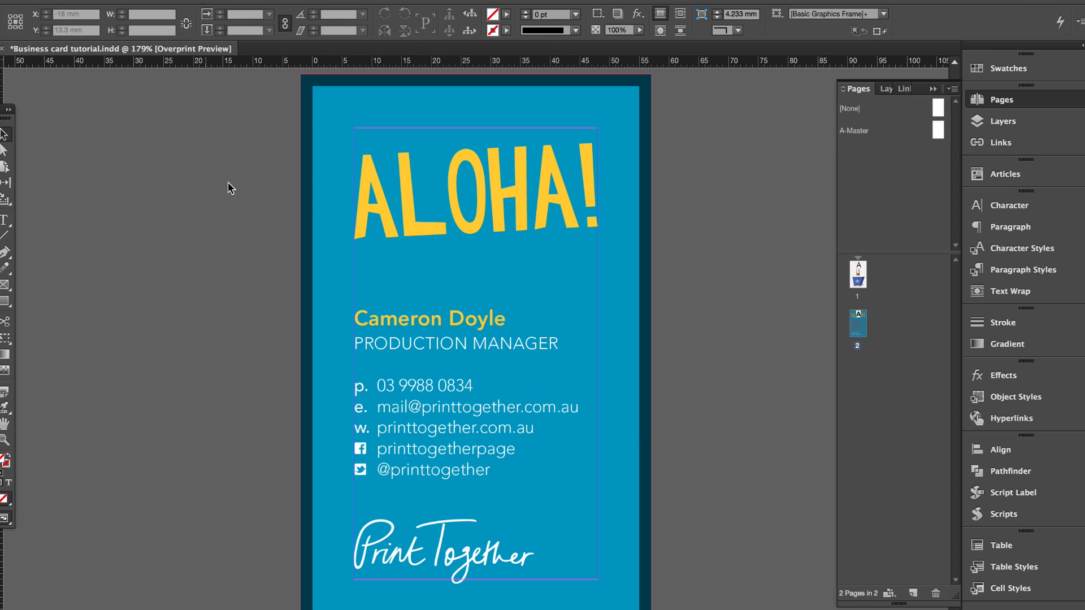
mouse_move(282, 215)
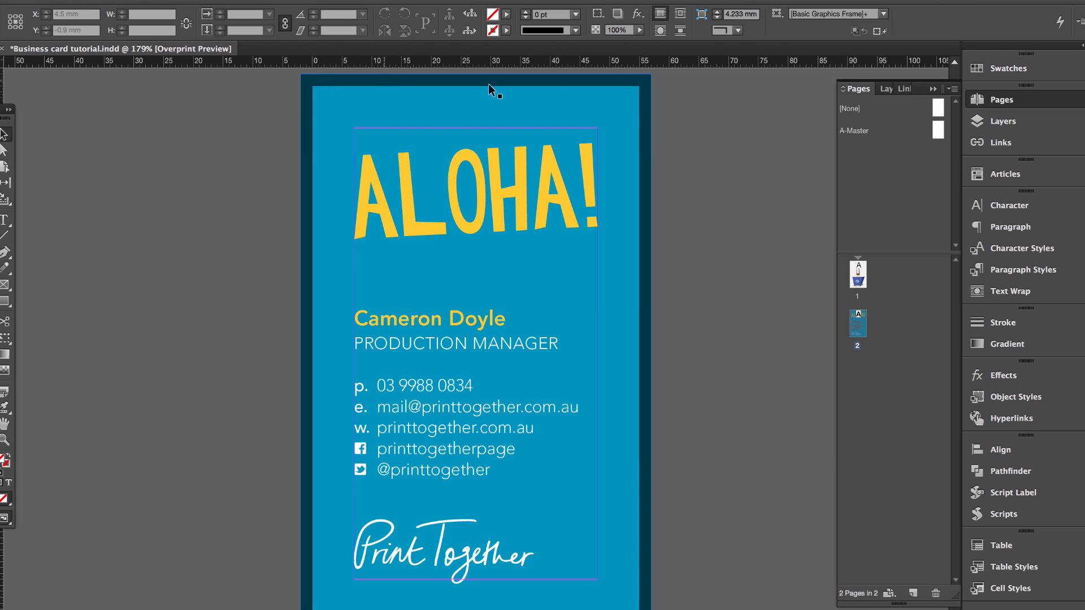
mouse_move(680, 147)
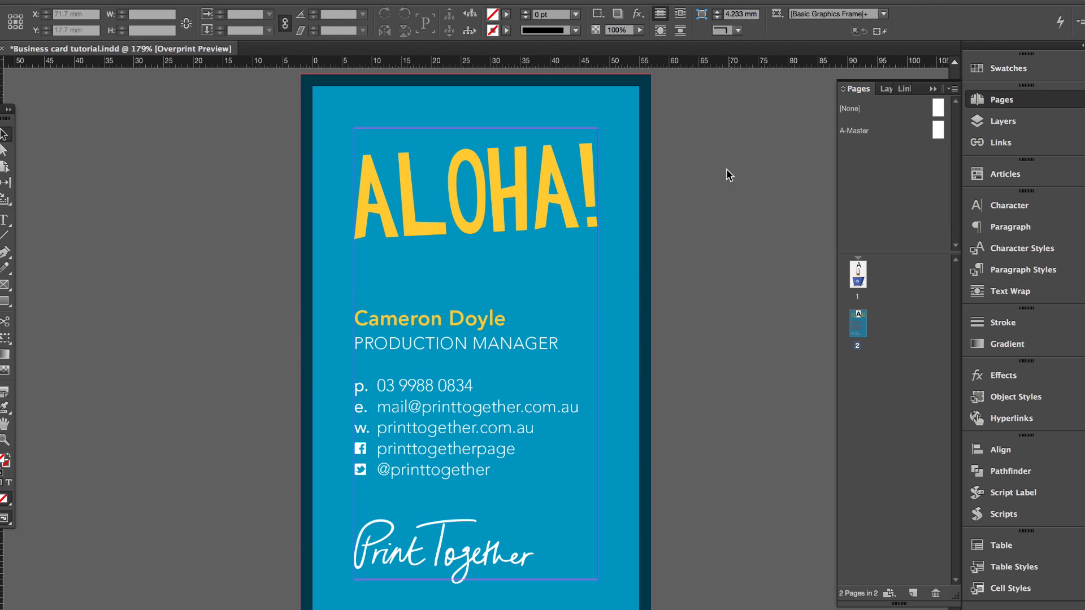
mouse_move(704, 308)
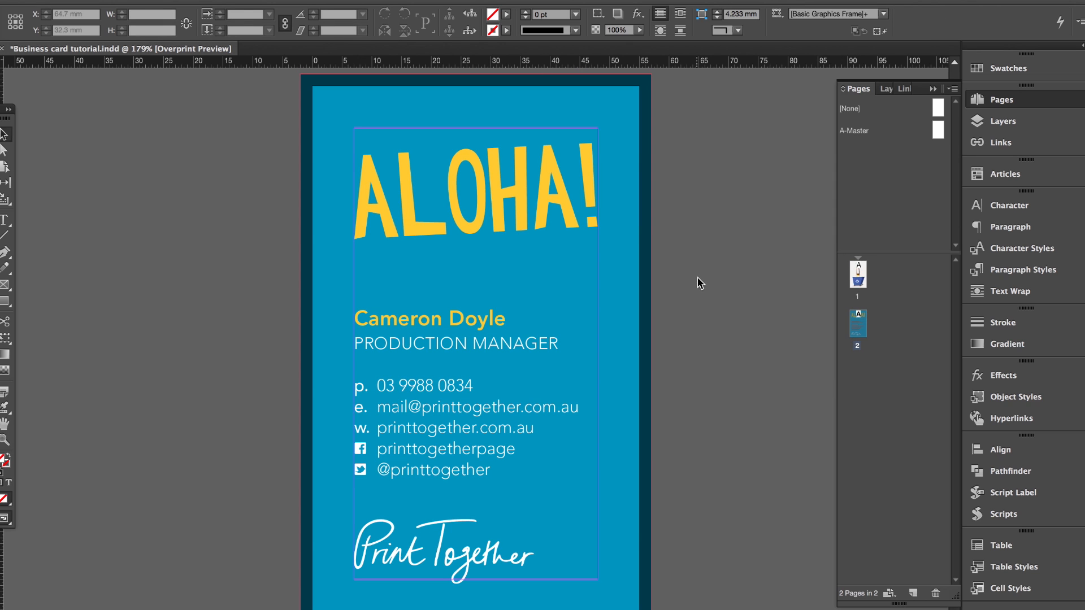
mouse_move(179, 153)
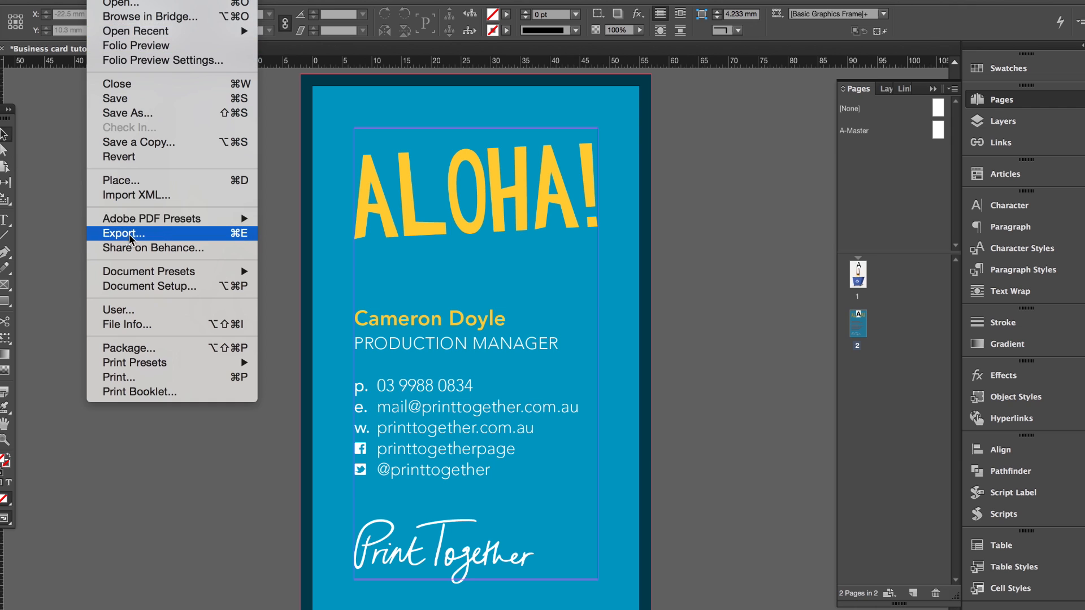
Step: Reselect the [Press Quality] Adobe PDF preset to clear the modified export settings
left_click(125, 233)
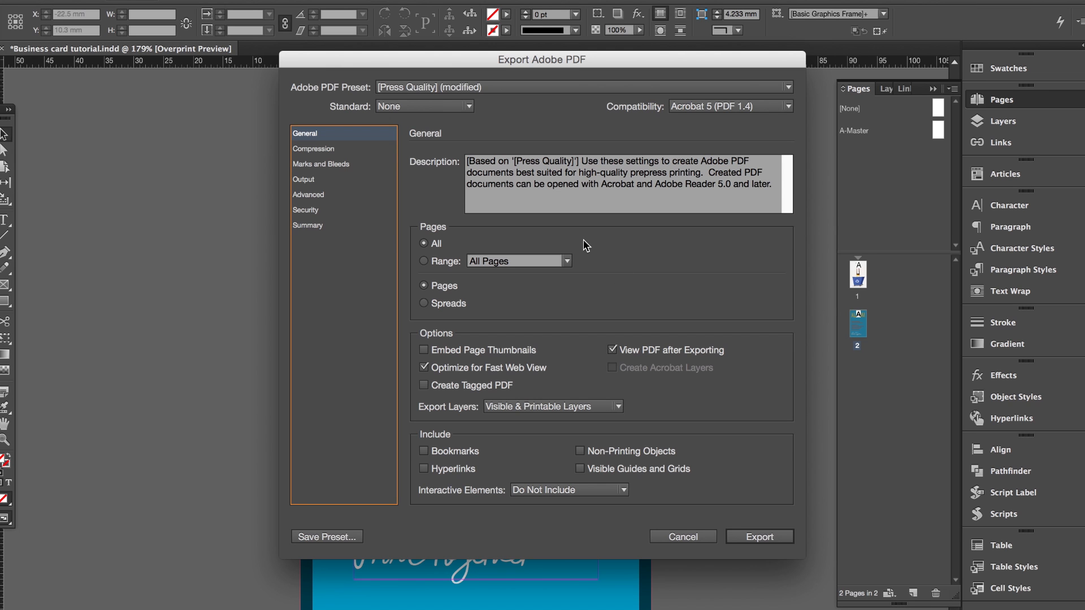
mouse_move(515, 91)
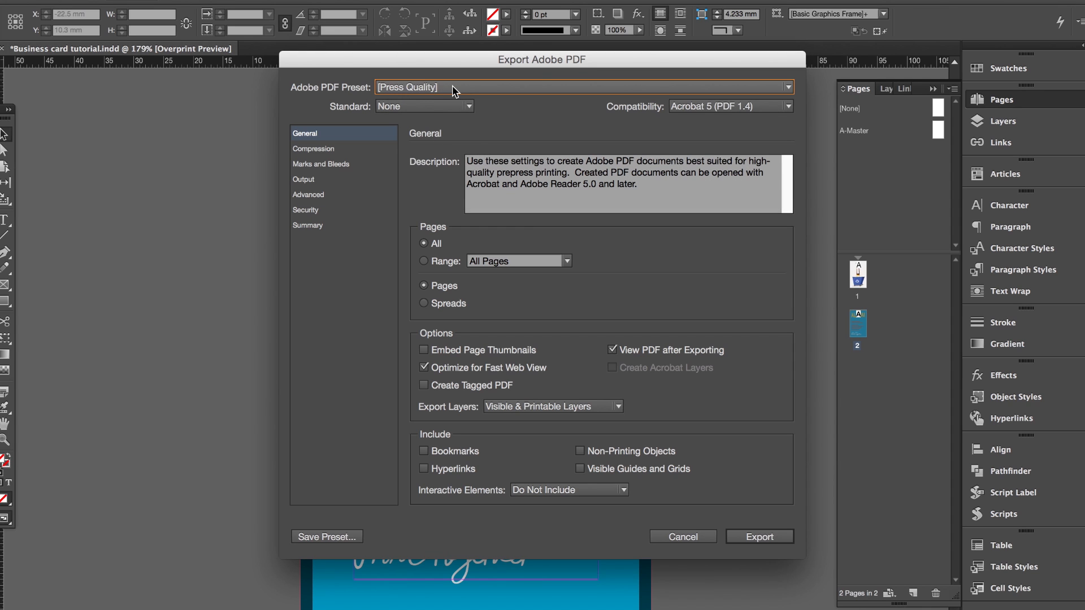
mouse_move(649, 290)
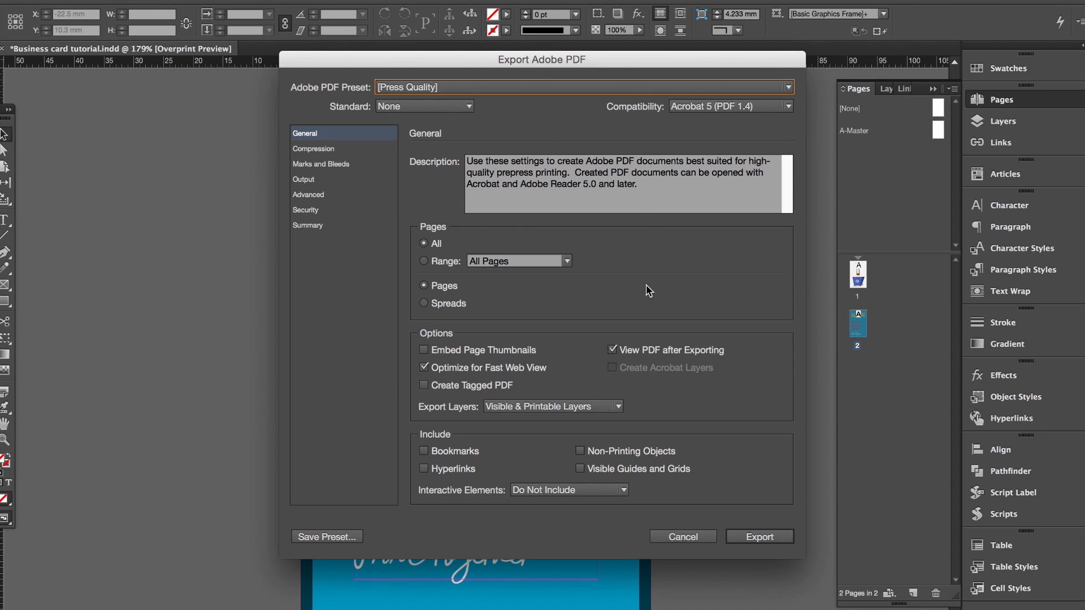
mouse_move(688, 377)
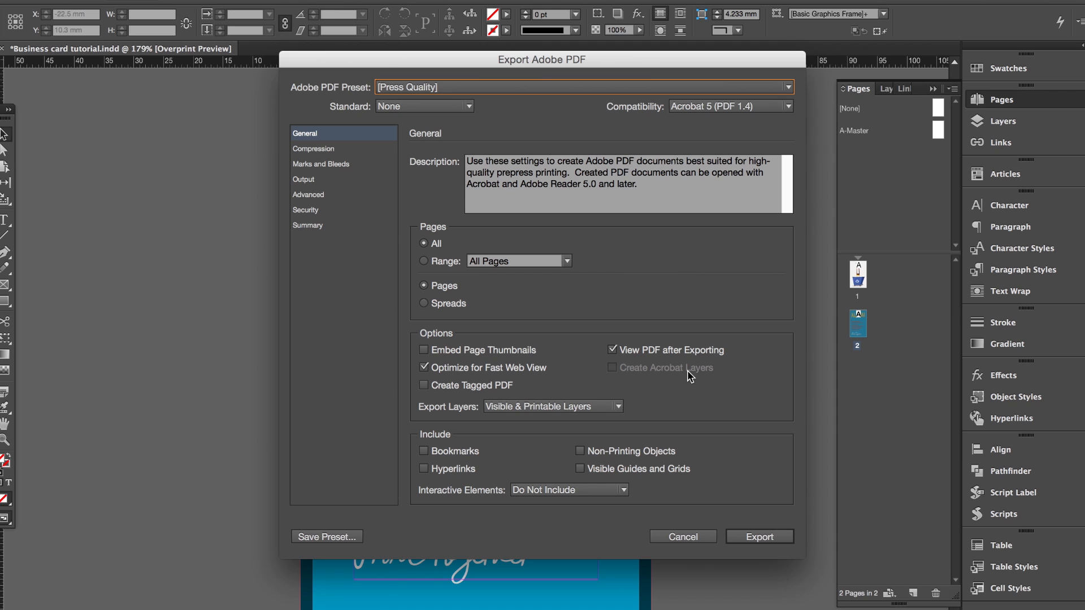
Step: Enable crop marks and a 5 mm bleed on all sides in Marks and Bleeds
left_click(320, 163)
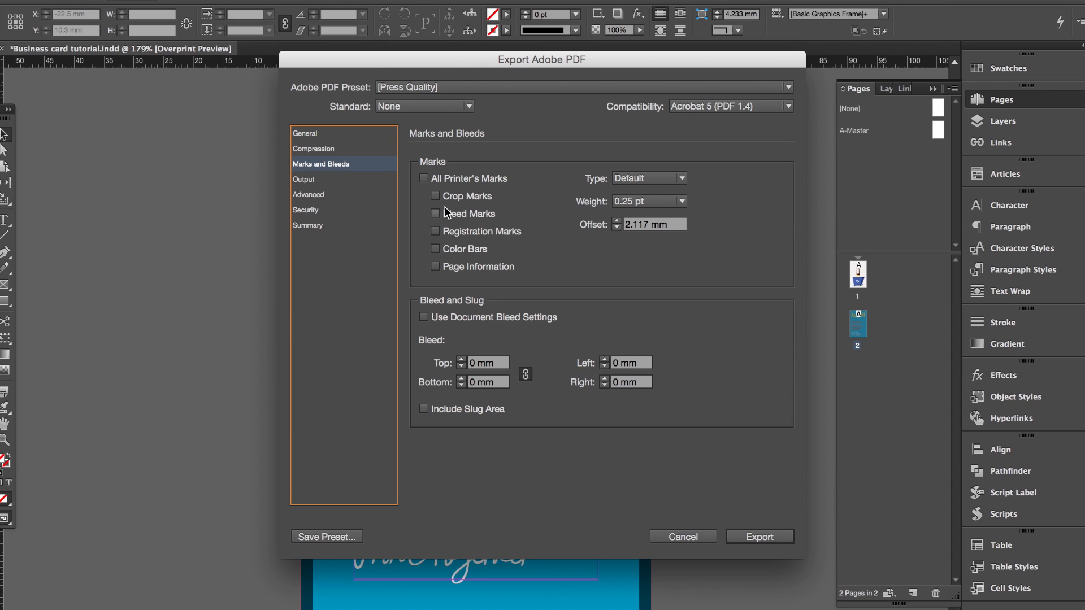
left_click(434, 196)
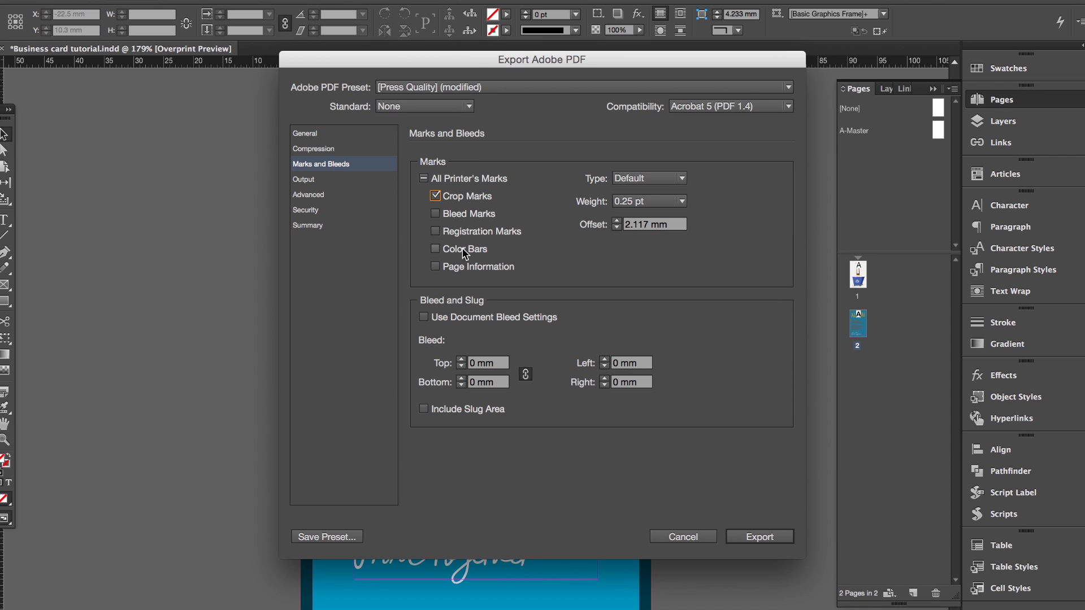
mouse_move(532, 187)
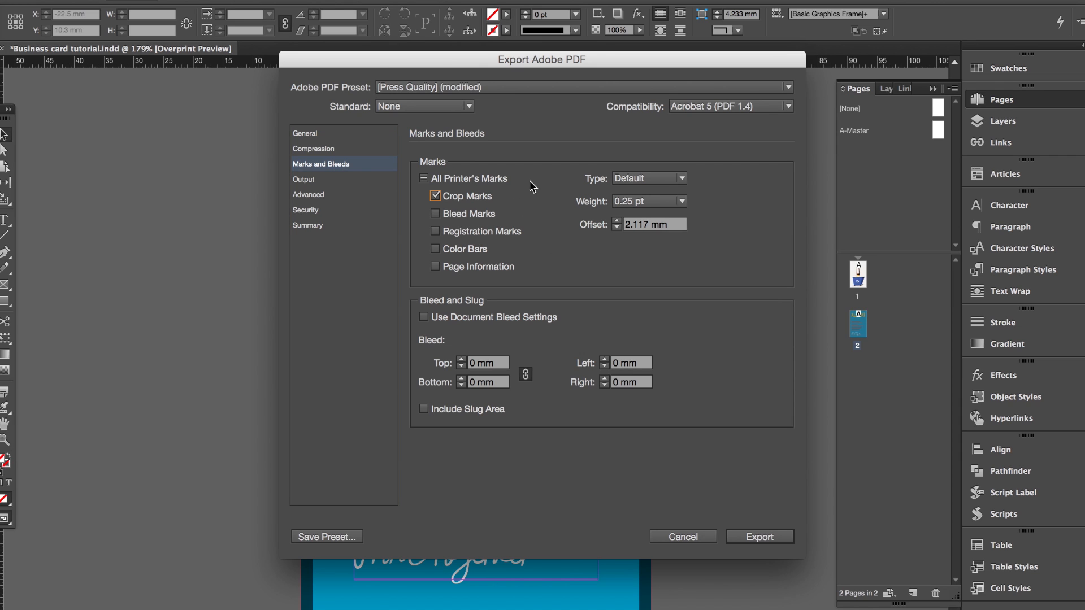
mouse_move(517, 227)
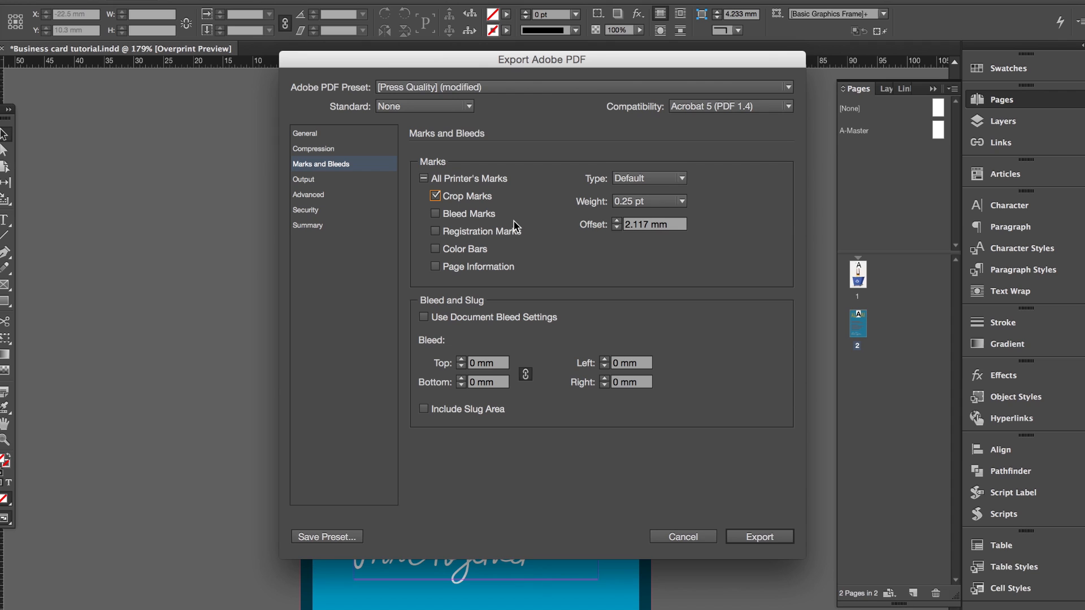
mouse_move(539, 215)
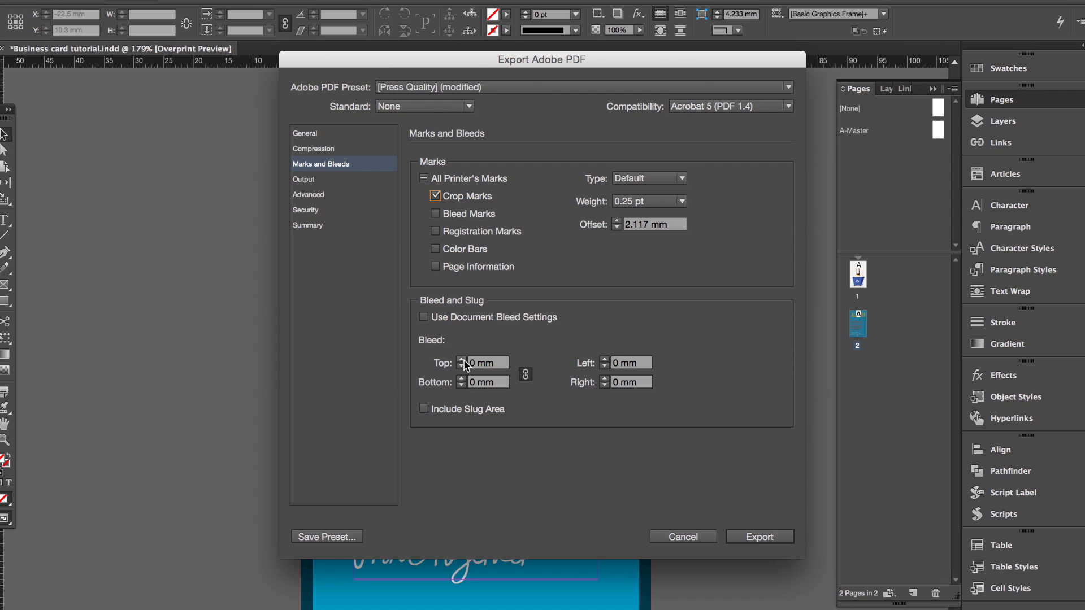
left_click(461, 360)
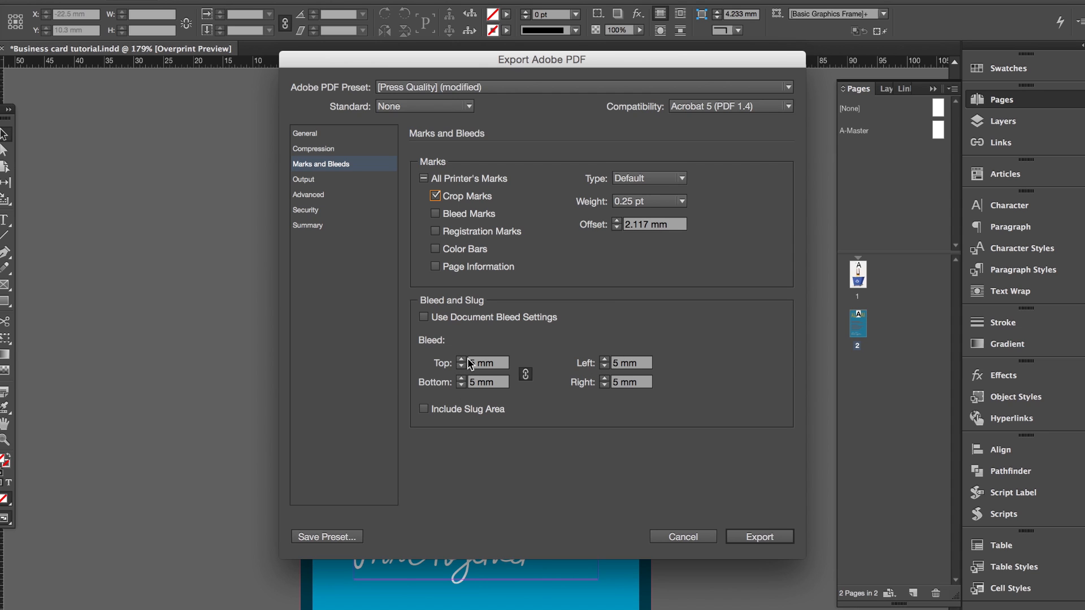
mouse_move(509, 416)
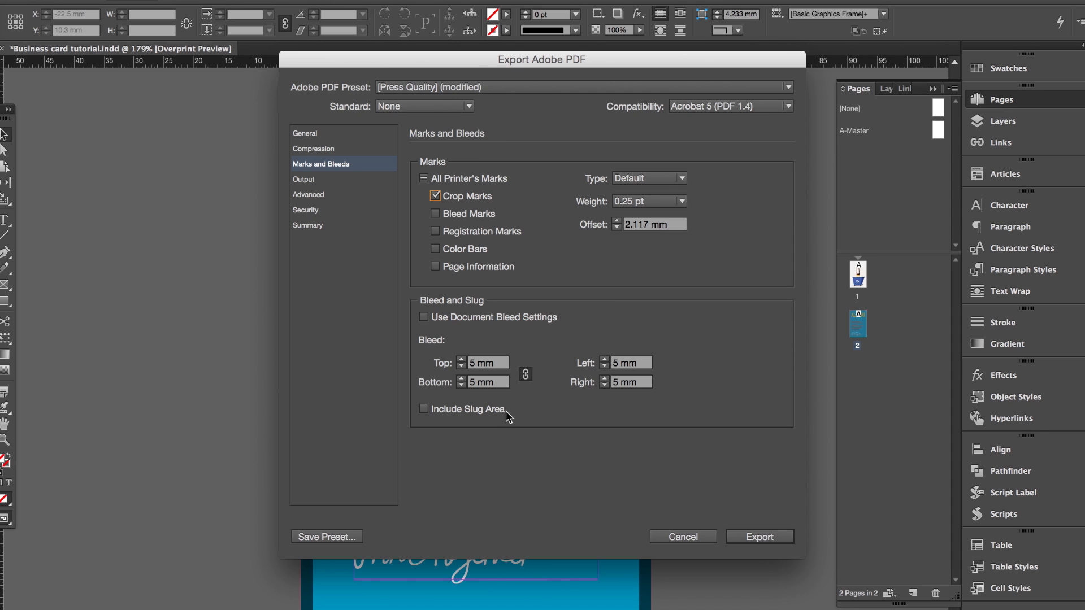
mouse_move(582, 339)
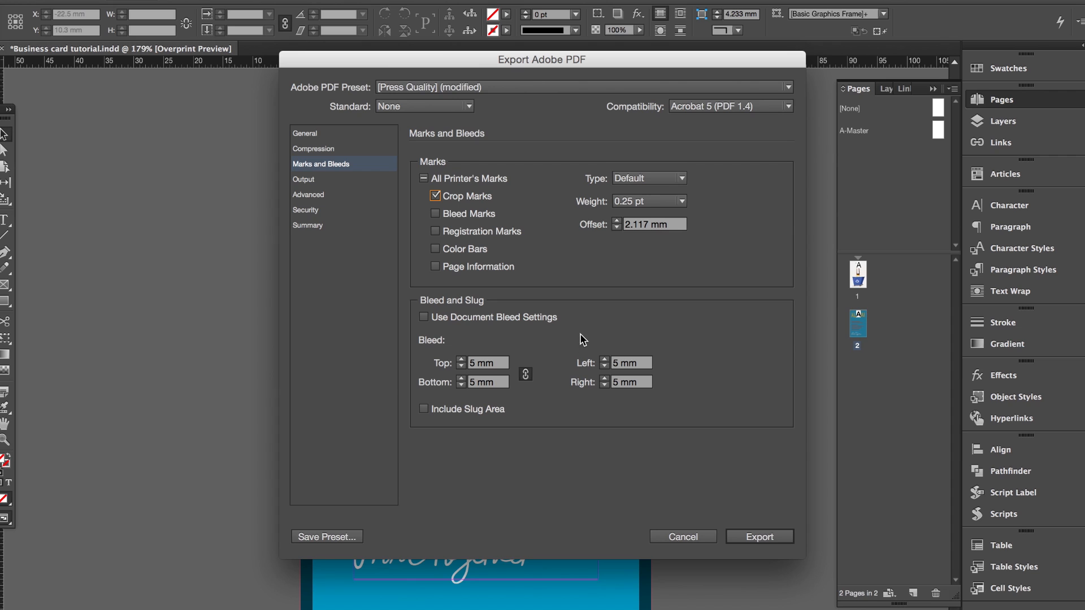
mouse_move(477, 372)
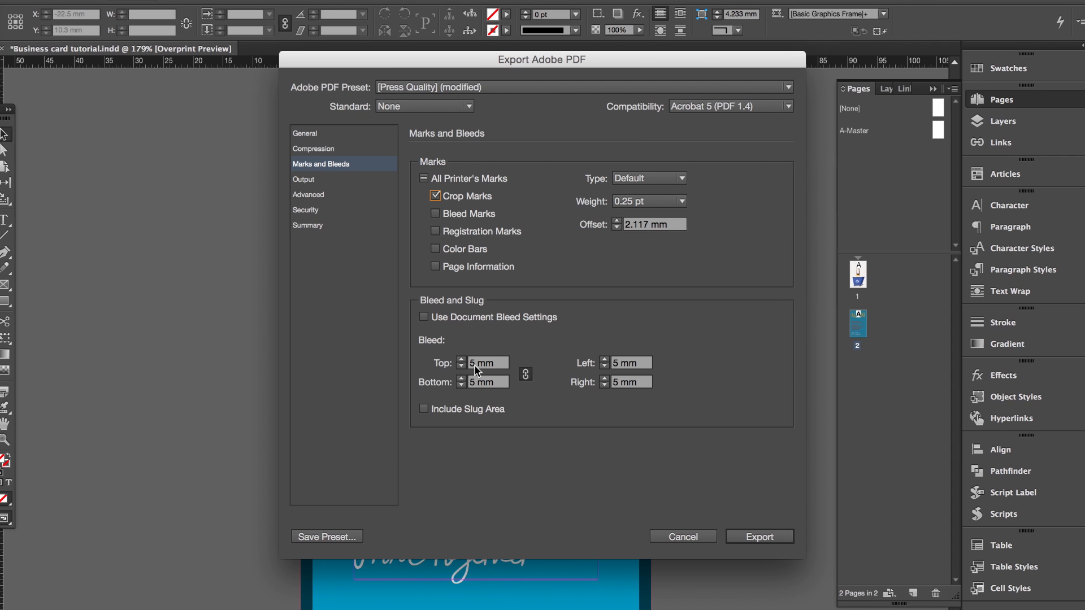
mouse_move(799, 522)
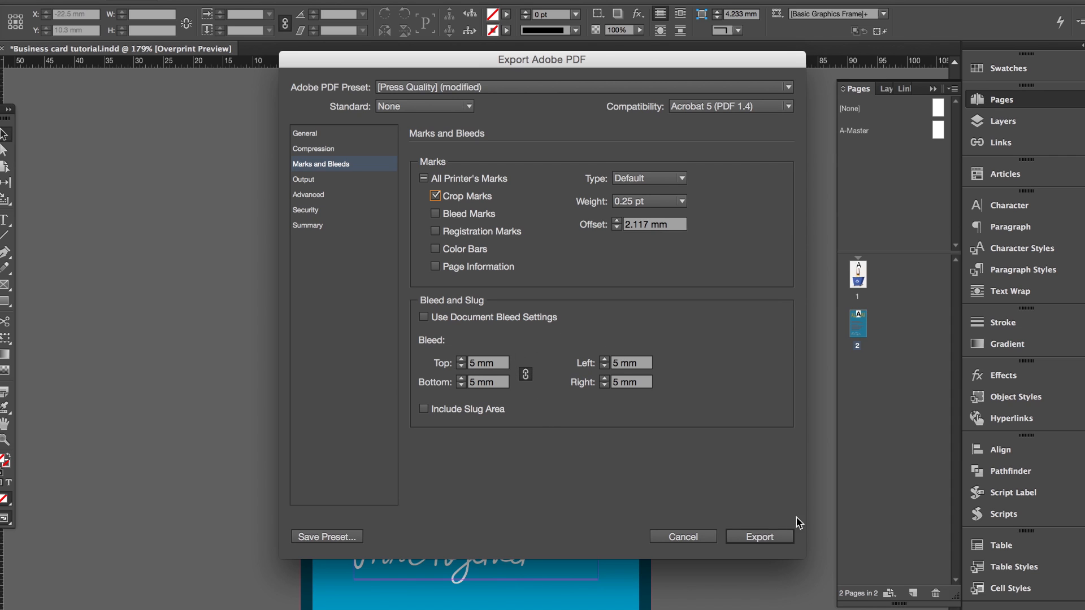
Step: Export the PDF and view page 2, the blue ALOHA! side, in Acrobat
left_click(759, 536)
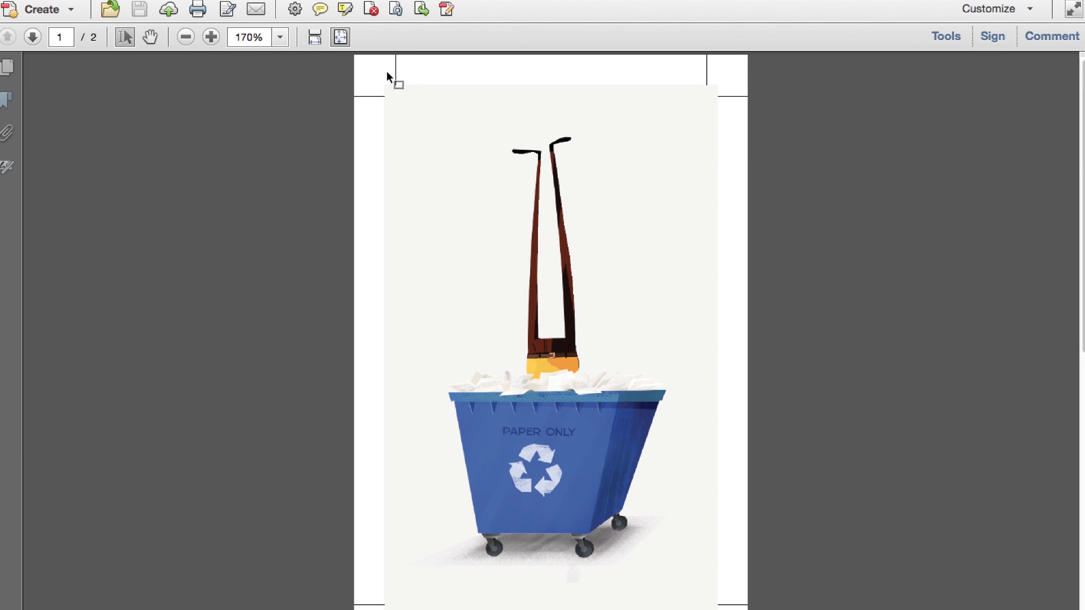
mouse_move(707, 100)
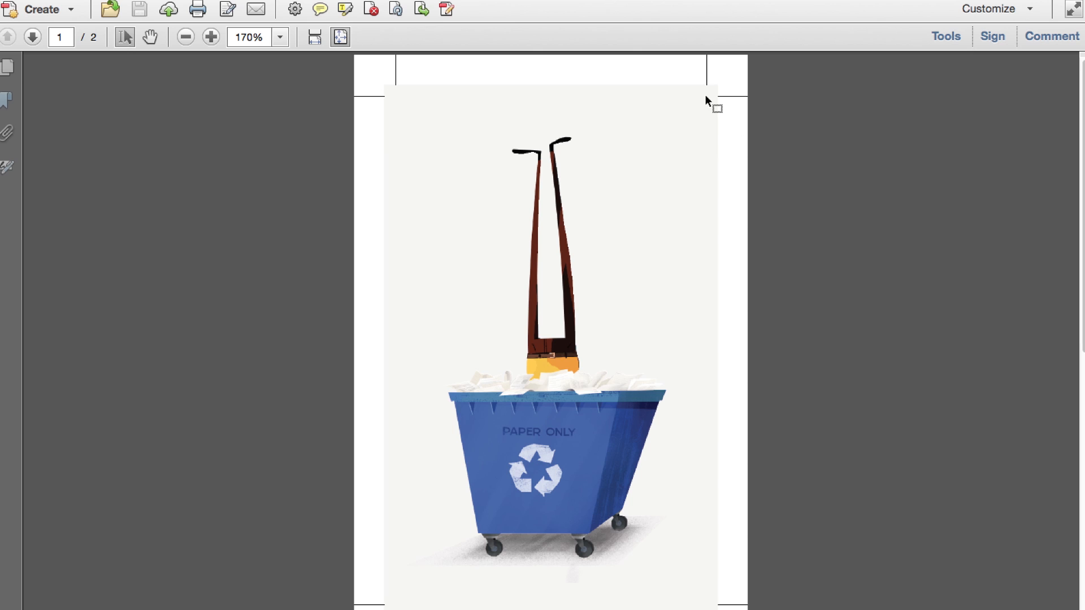
mouse_move(715, 97)
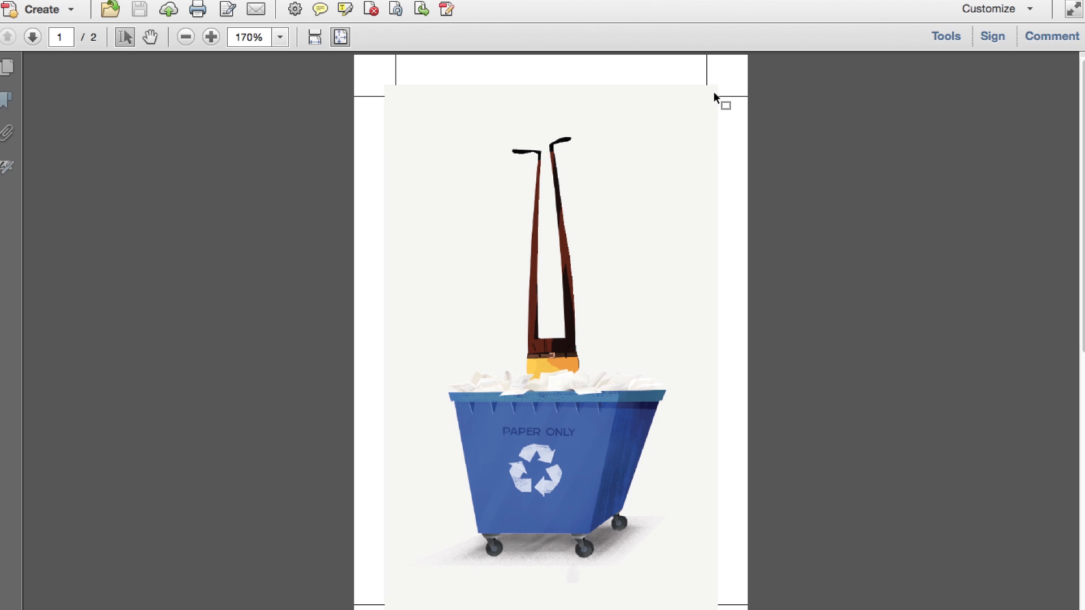
mouse_move(723, 102)
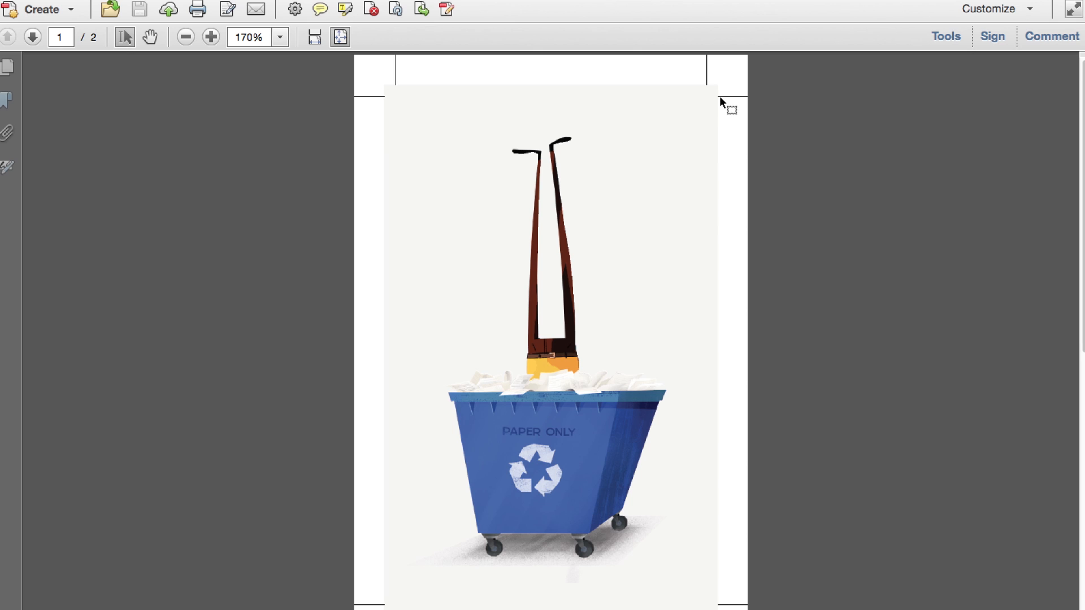
left_click(32, 36)
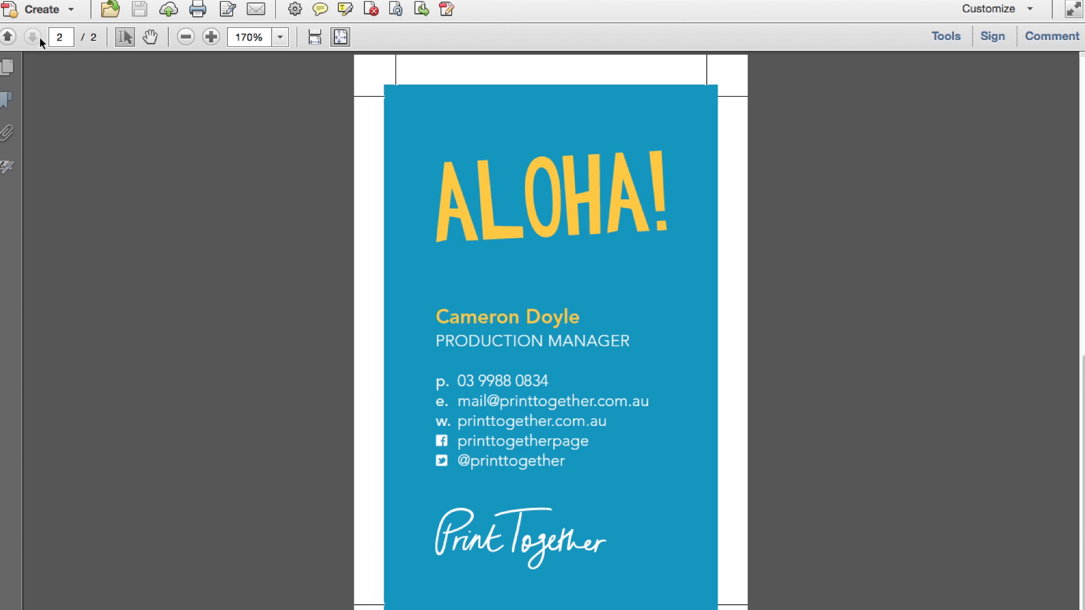
mouse_move(395, 90)
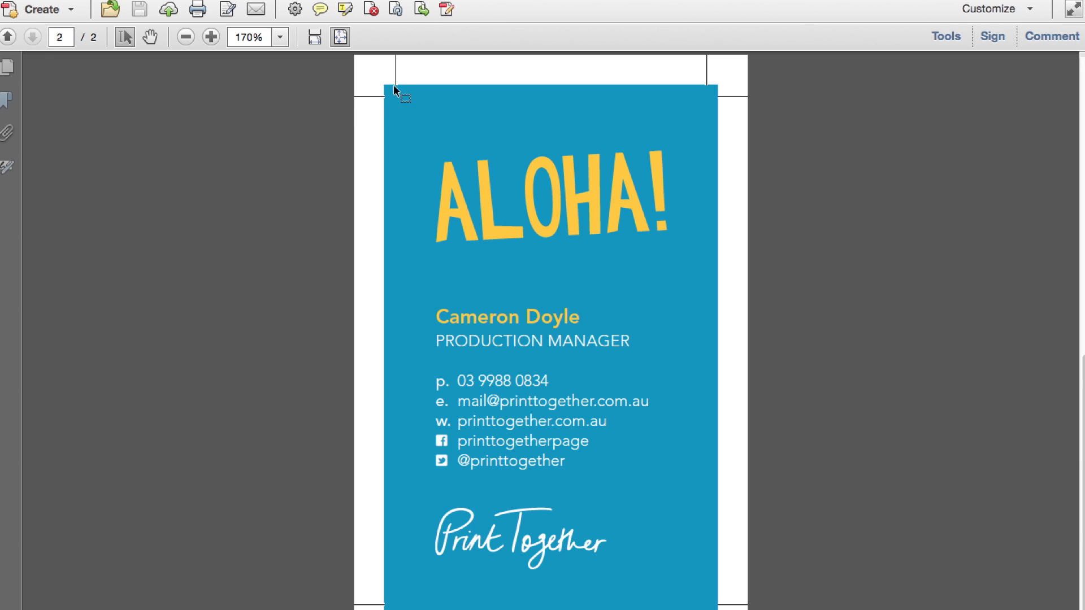
mouse_move(335, 608)
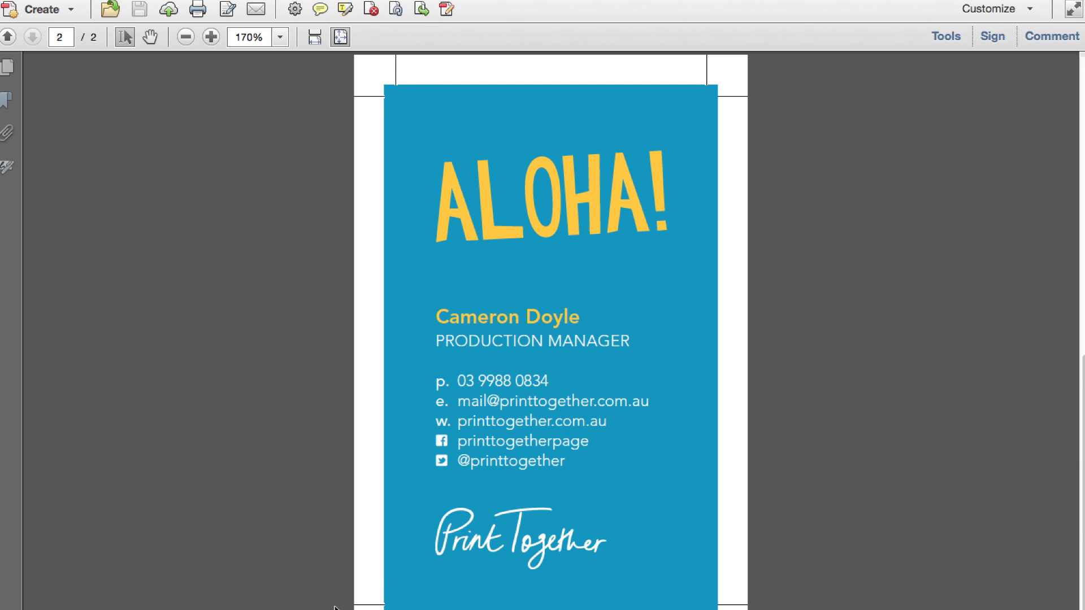
mouse_move(400, 148)
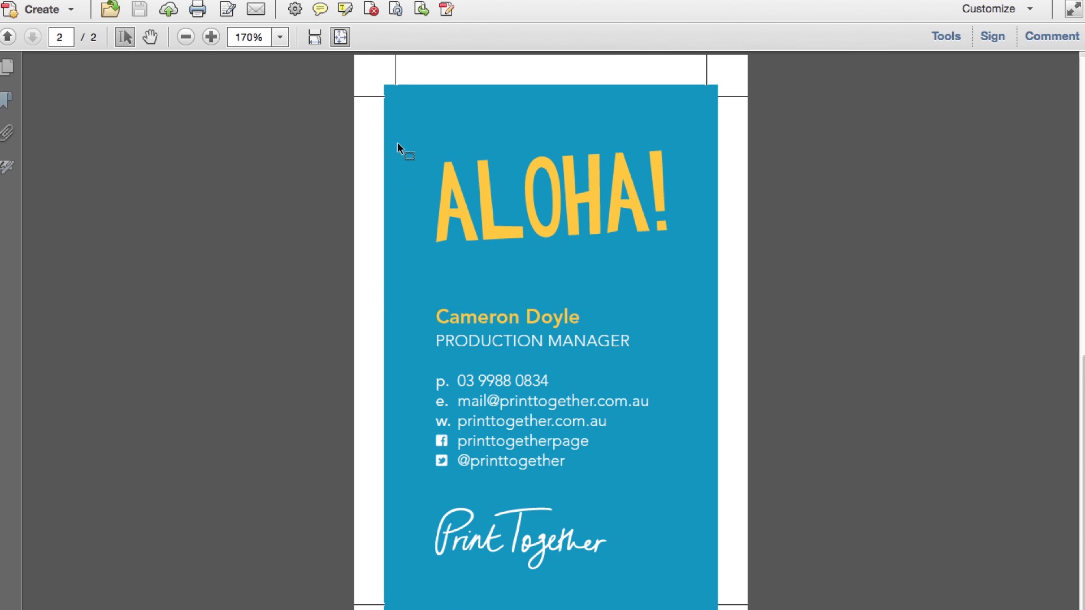